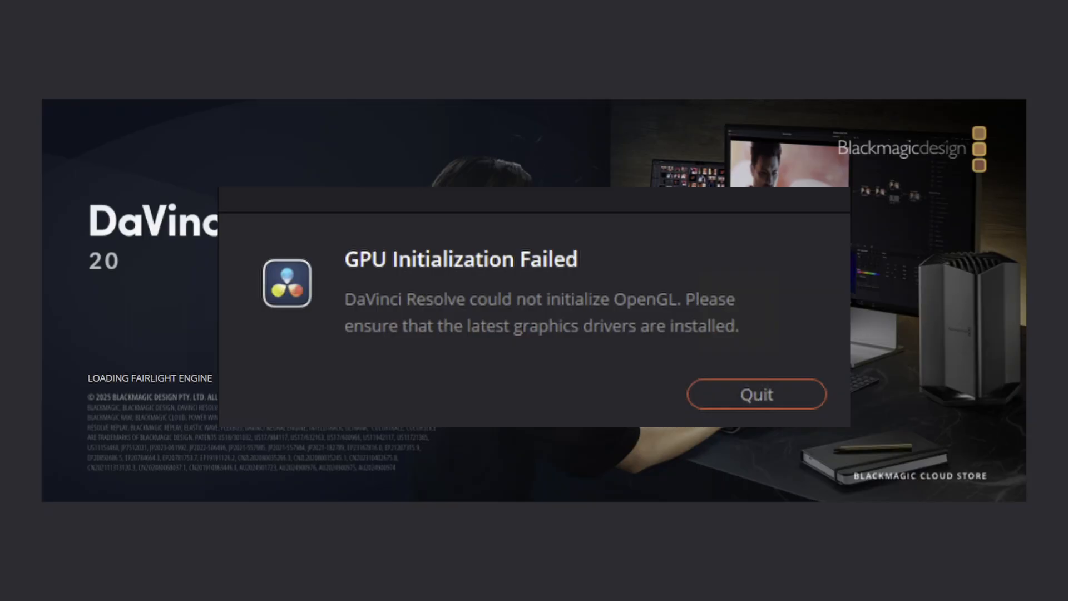
- Quit Resolve from the GPU Initialization Failed dialog
click(755, 394)
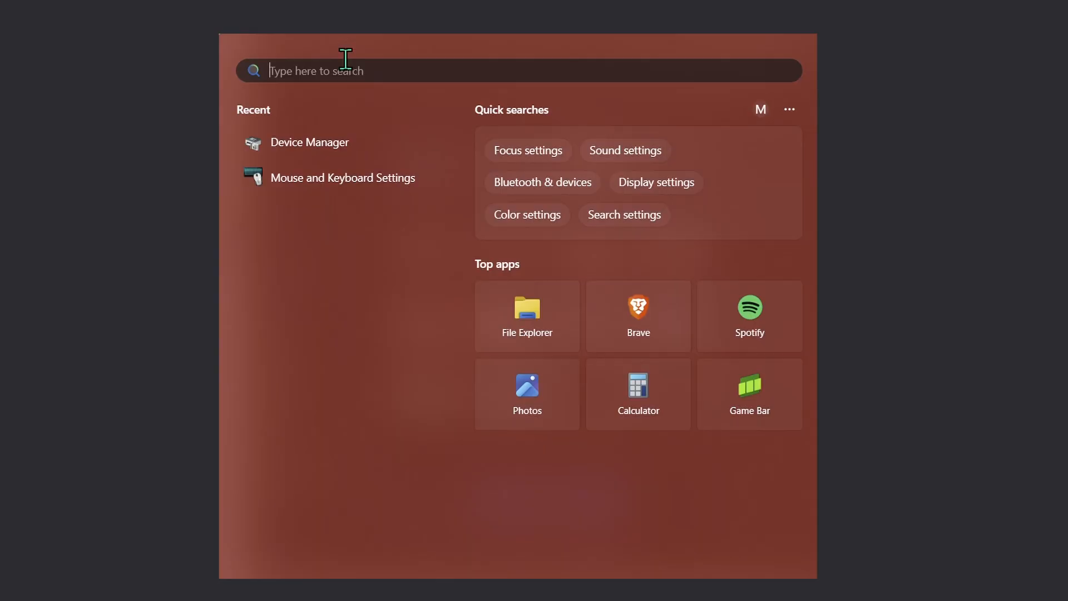
- Show the driver actions for the AMD Radeon (TM) Graphics adapter under Display adapters
click(309, 141)
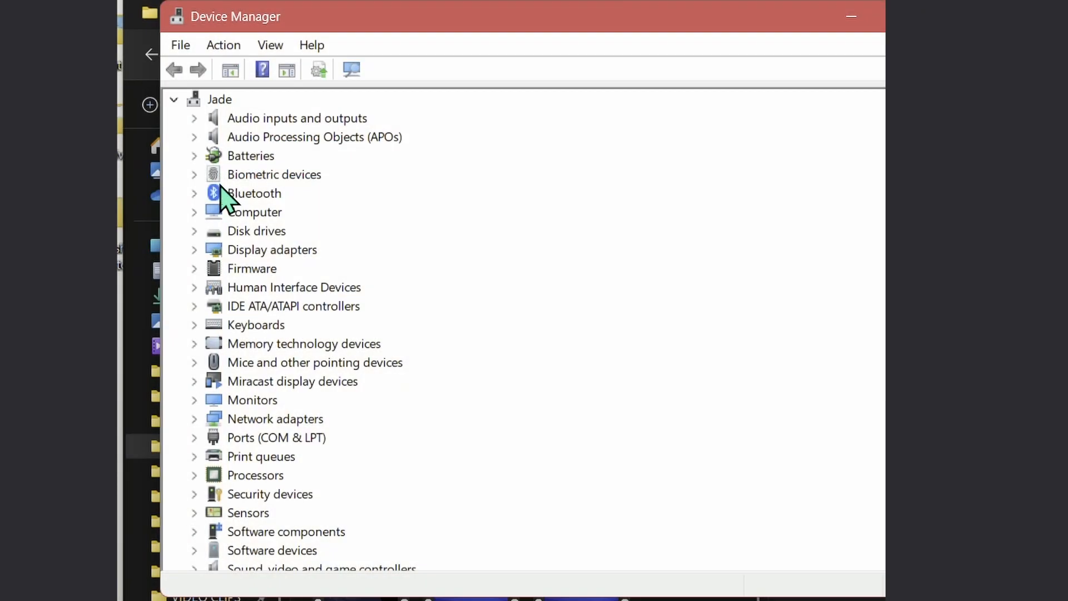
mouse_move(200, 264)
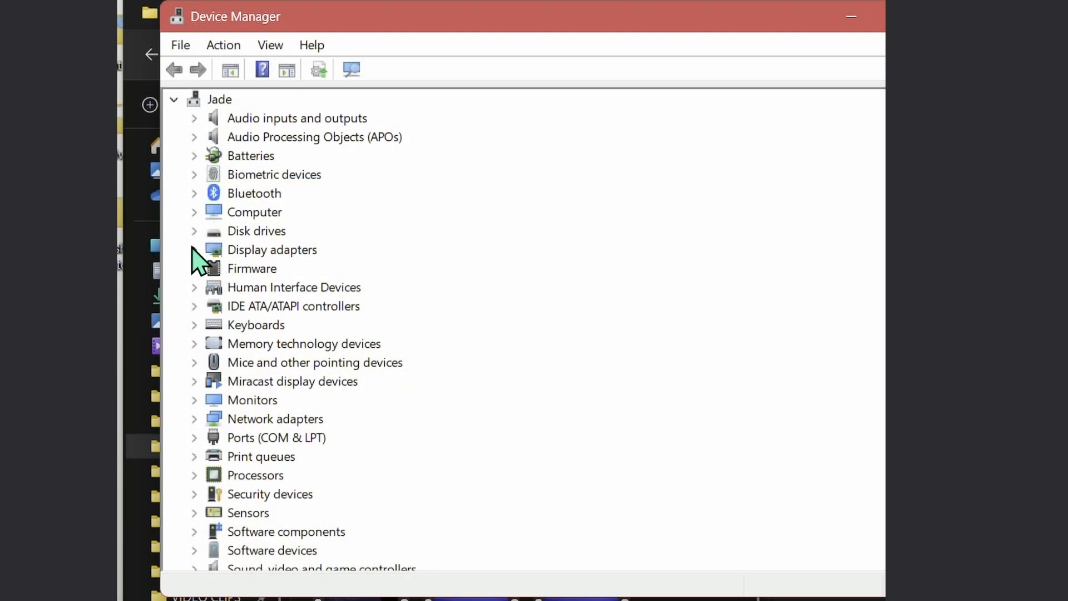
click(194, 249)
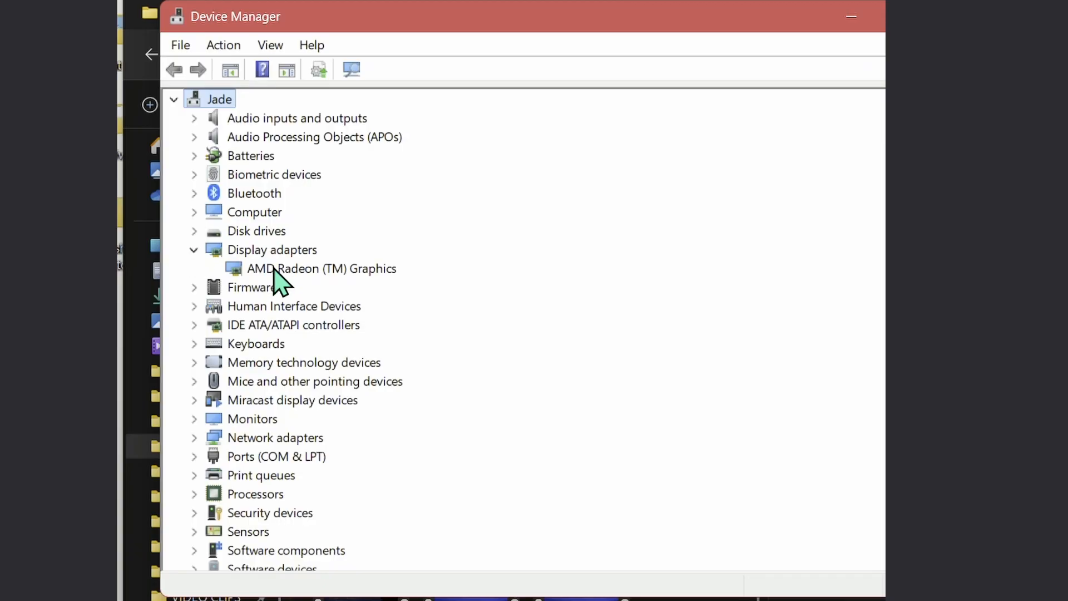
right_click(320, 267)
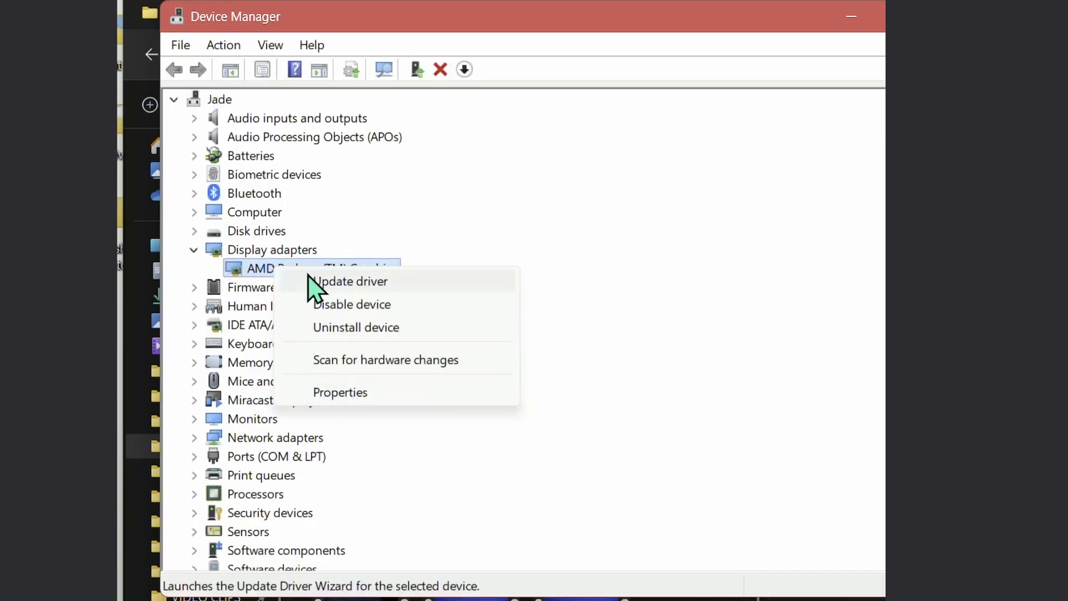
mouse_move(338, 290)
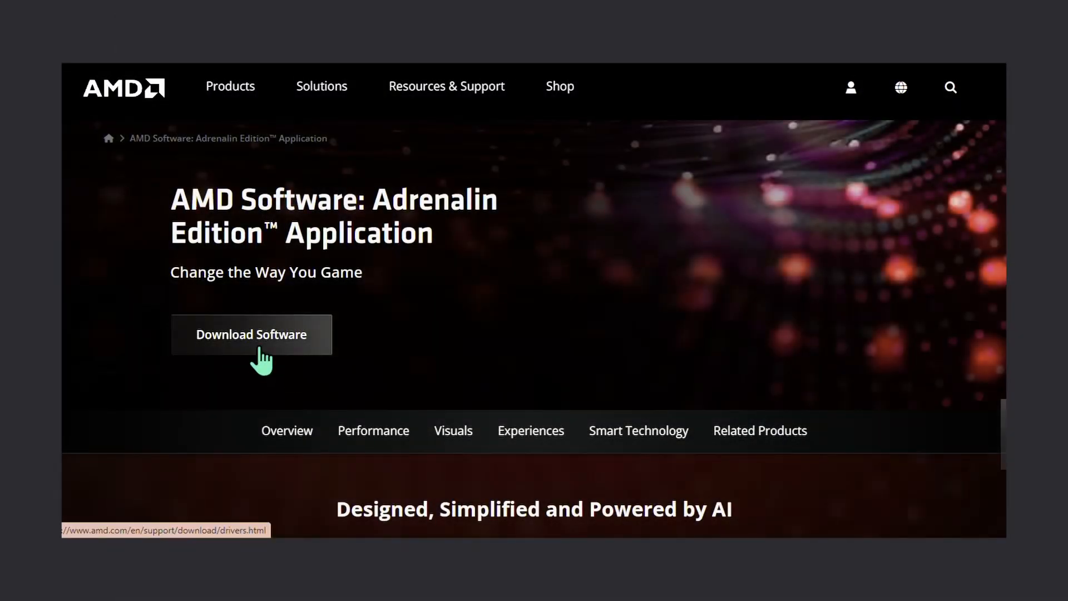
- Reach the AMD download page's Windows 10/11 Drivers section
click(251, 334)
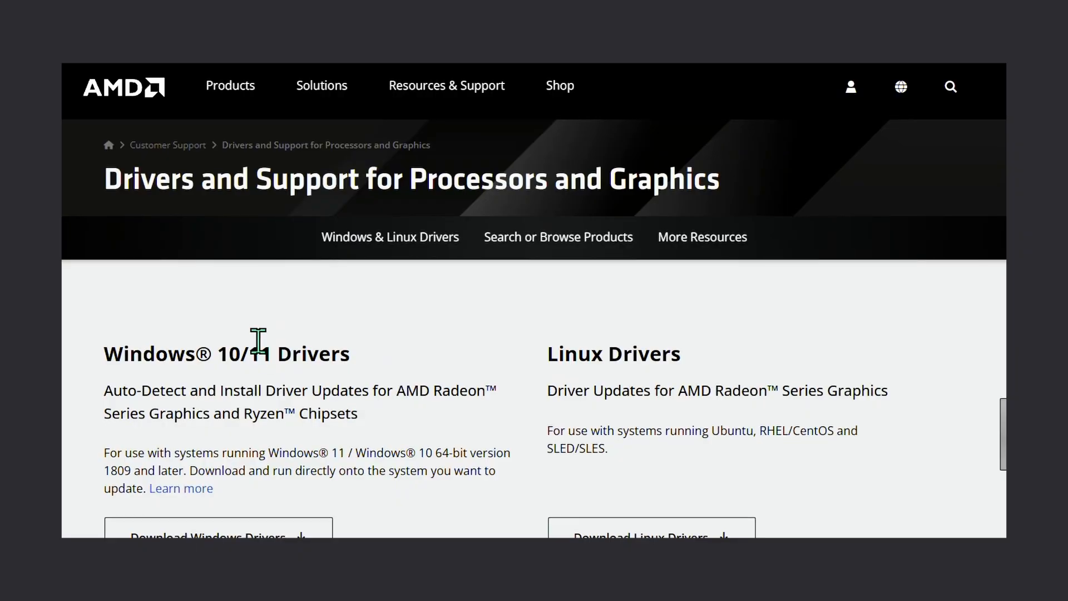
scroll(down, 3)
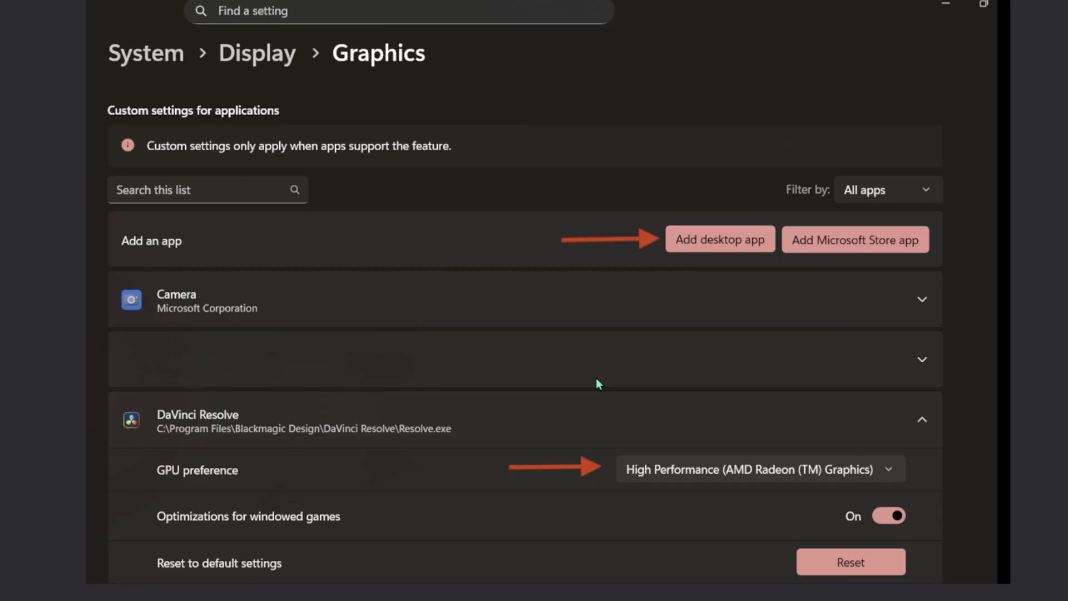
mouse_move(306, 257)
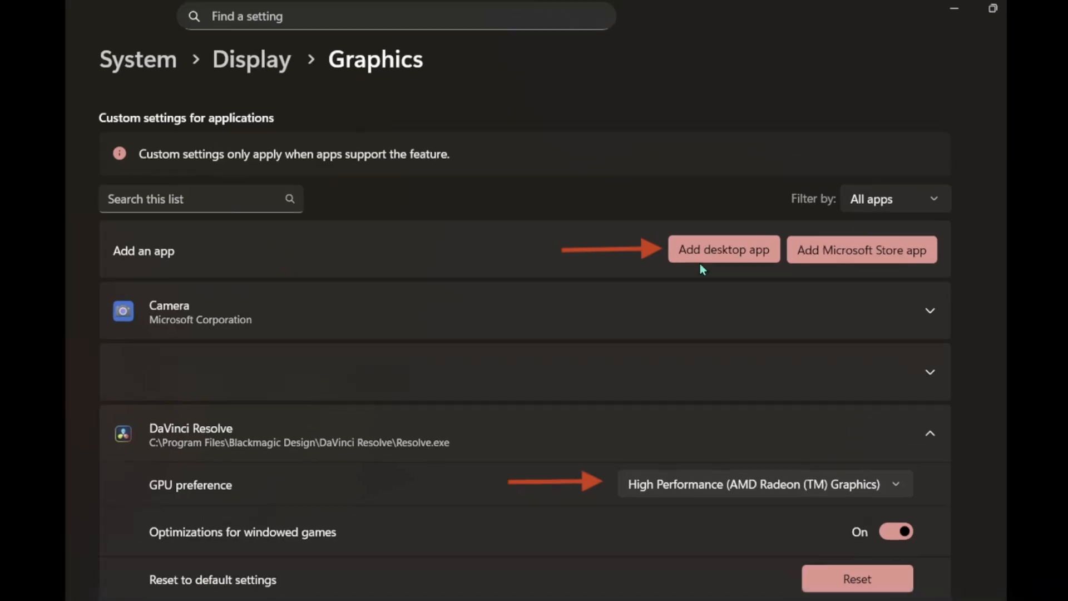
mouse_move(238, 439)
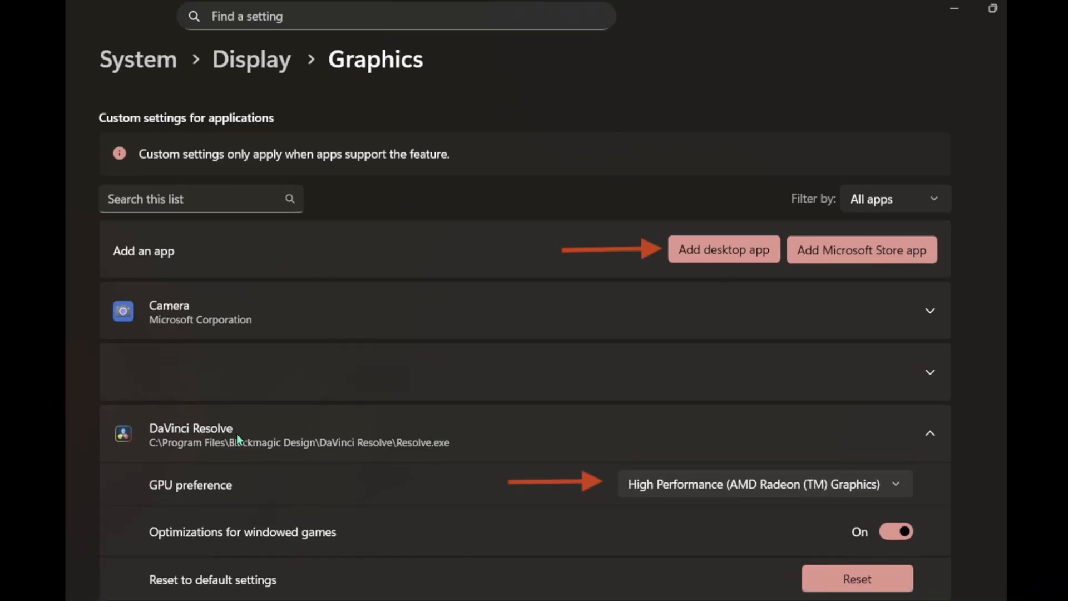
mouse_move(191, 451)
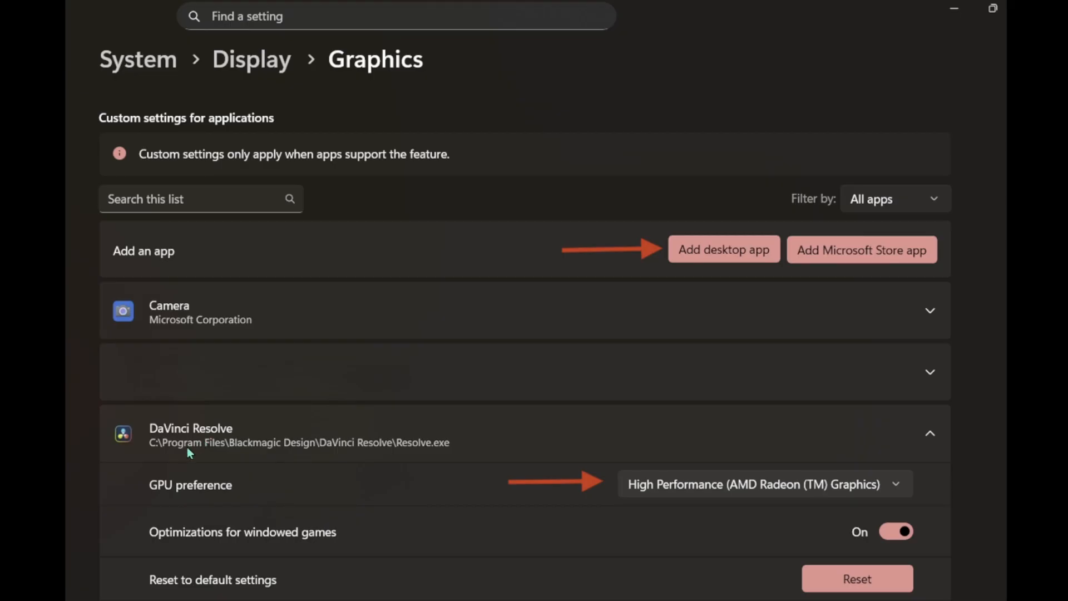
mouse_move(261, 469)
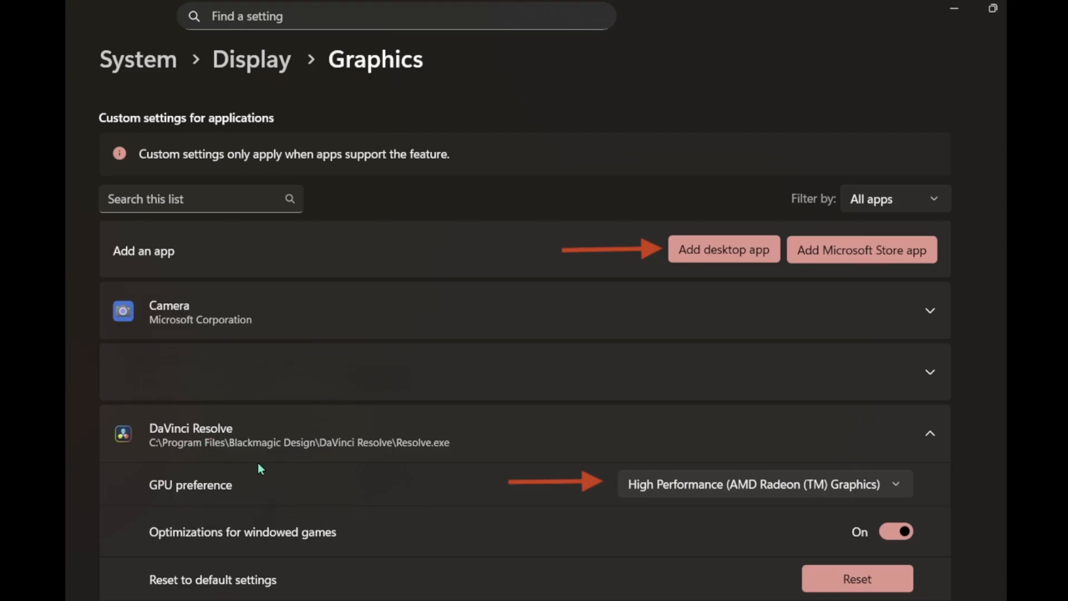
mouse_move(353, 453)
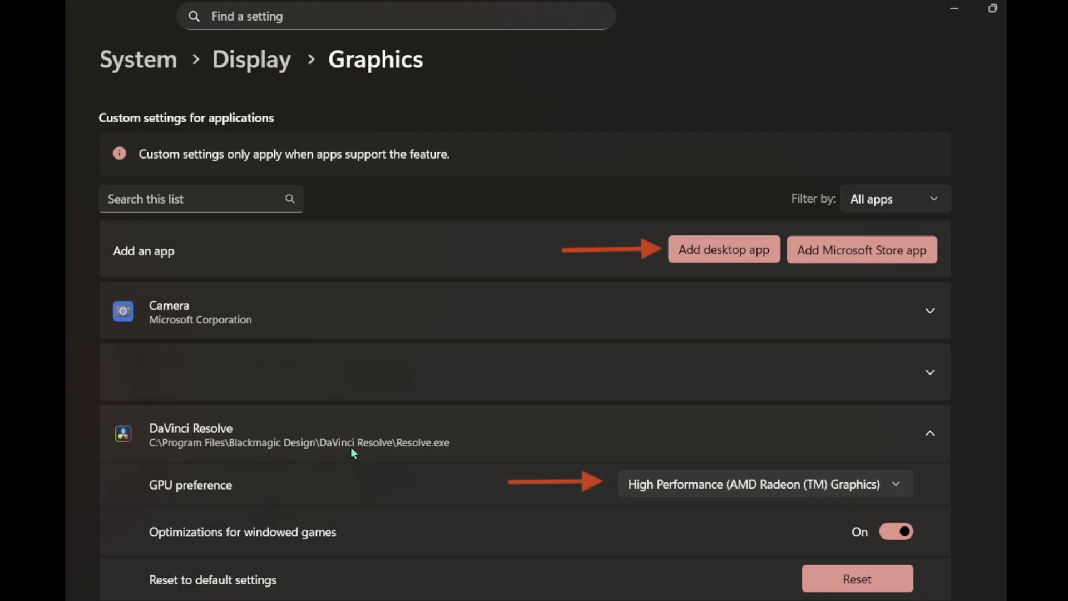
mouse_move(415, 458)
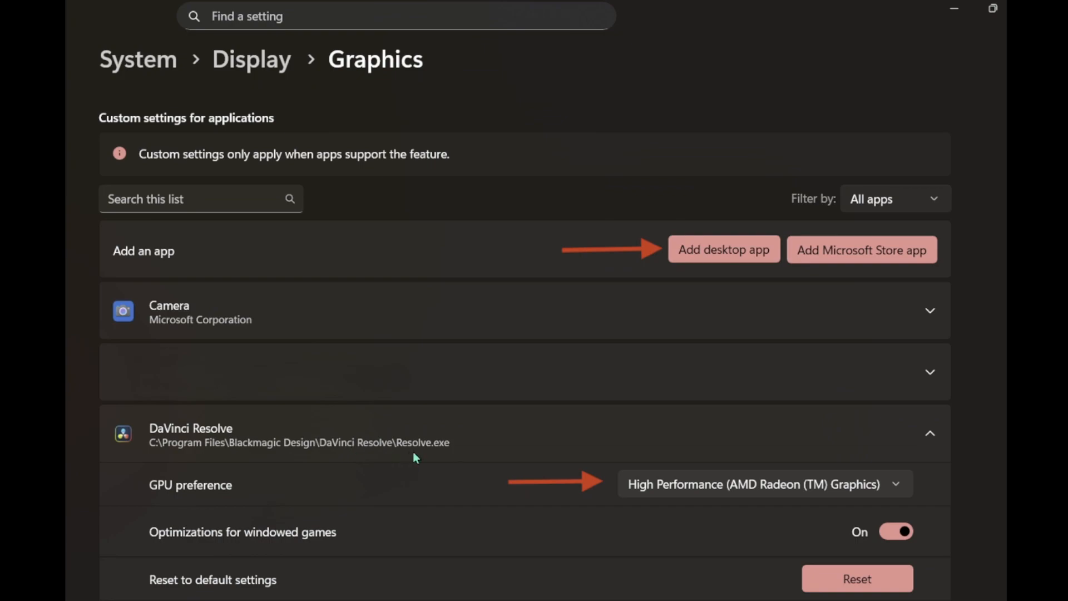
mouse_move(559, 506)
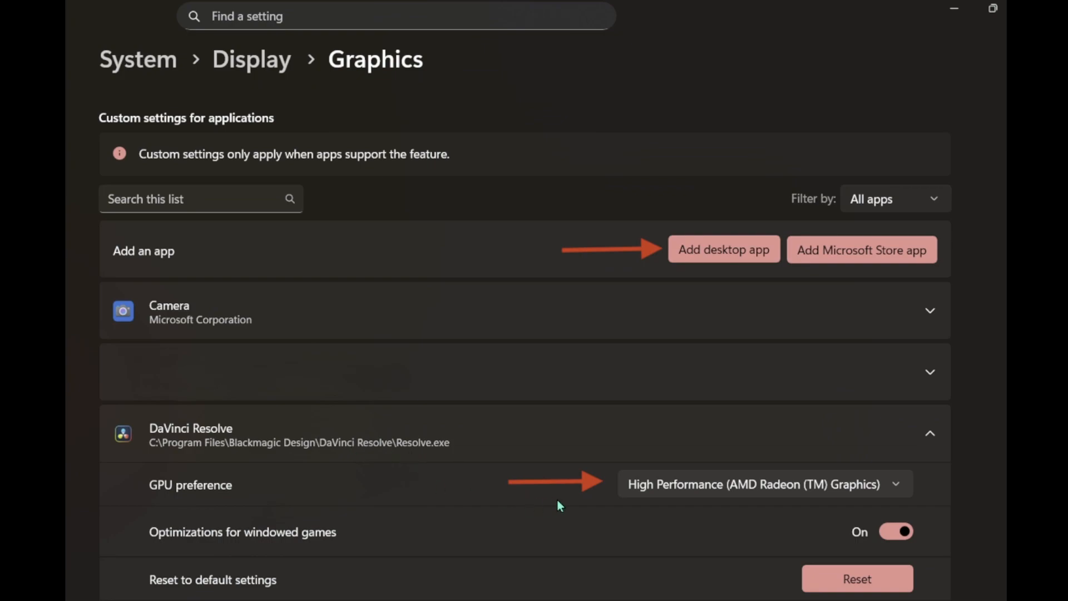
mouse_move(657, 498)
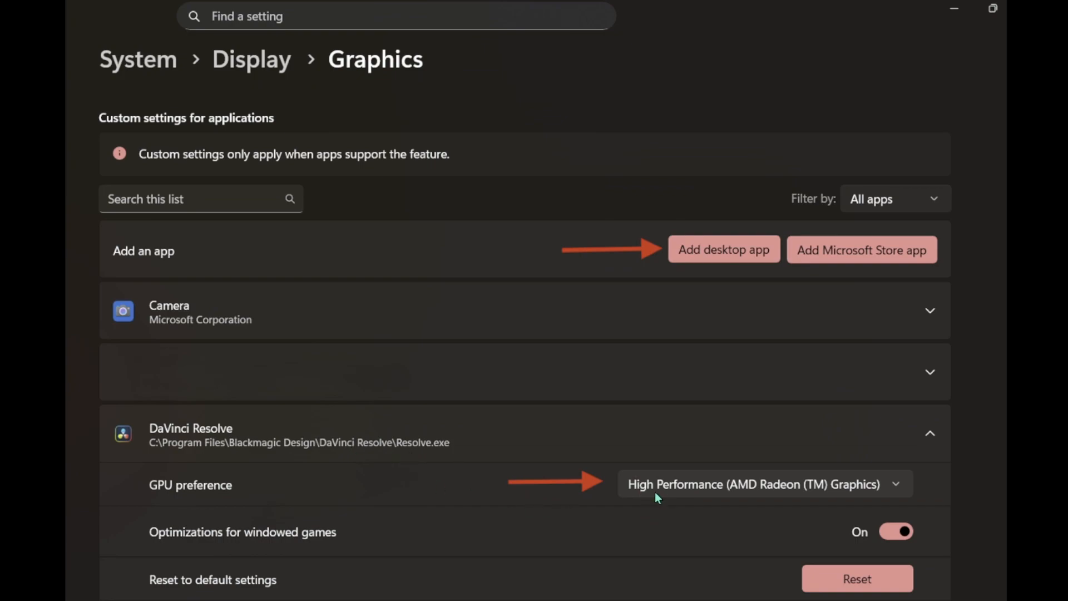
mouse_move(210, 501)
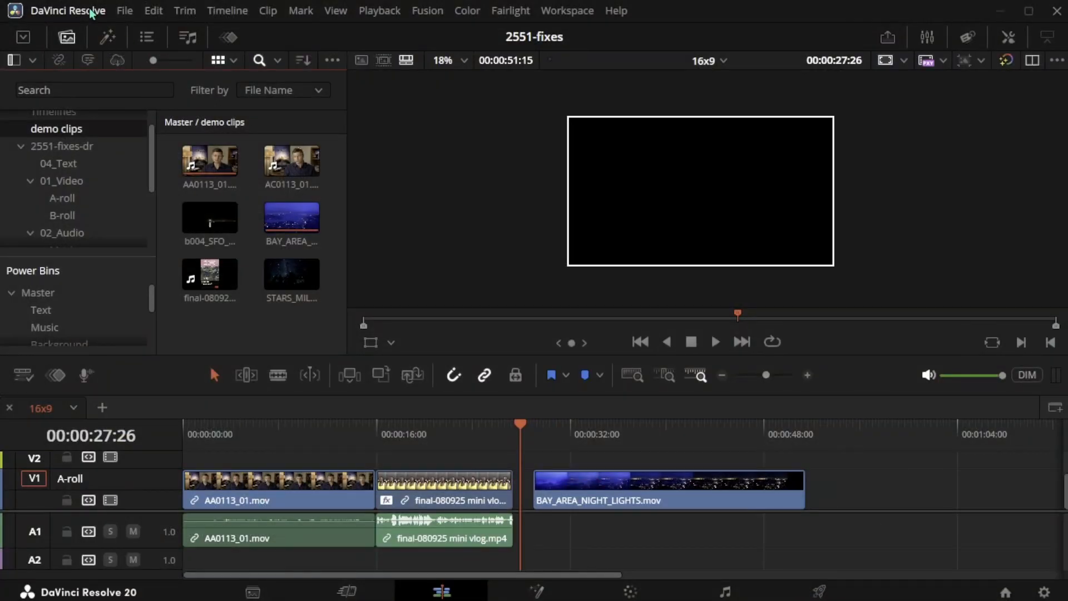
- Bring up Resolve's Preferences on the User settings
click(67, 10)
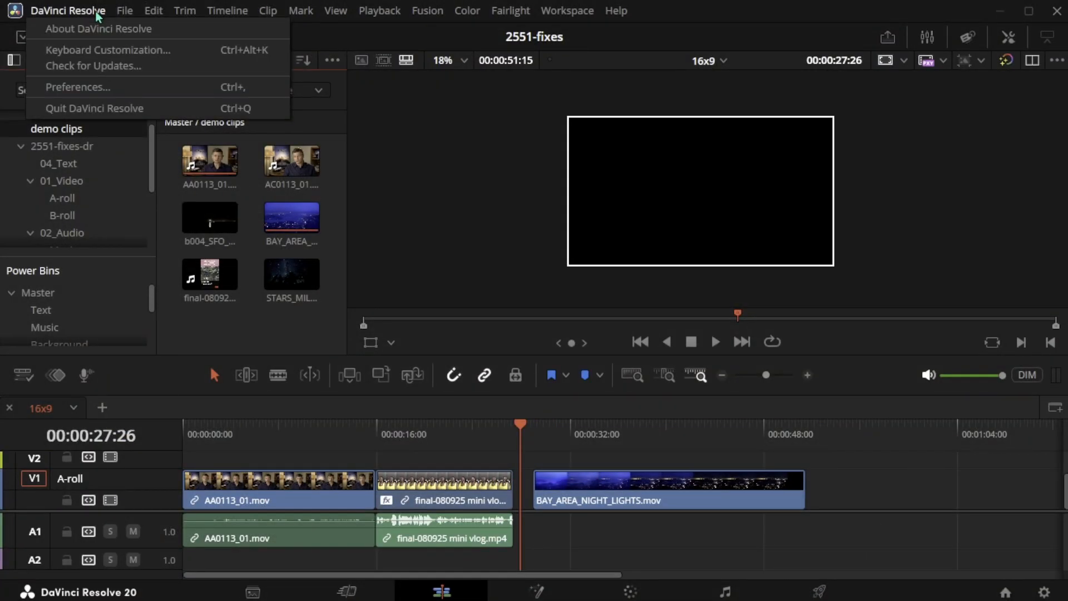
click(78, 86)
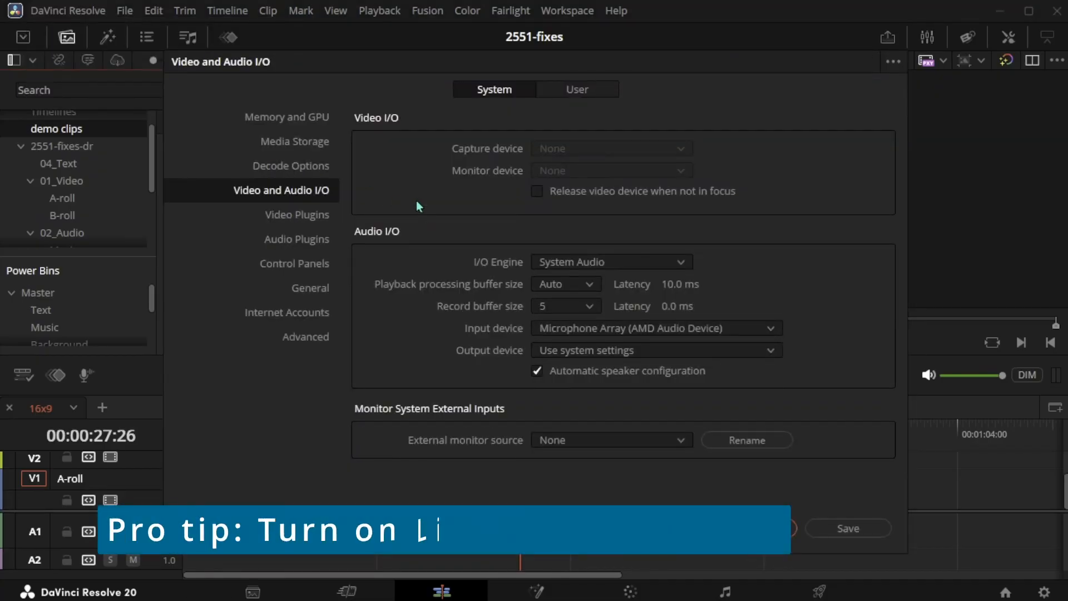
click(295, 140)
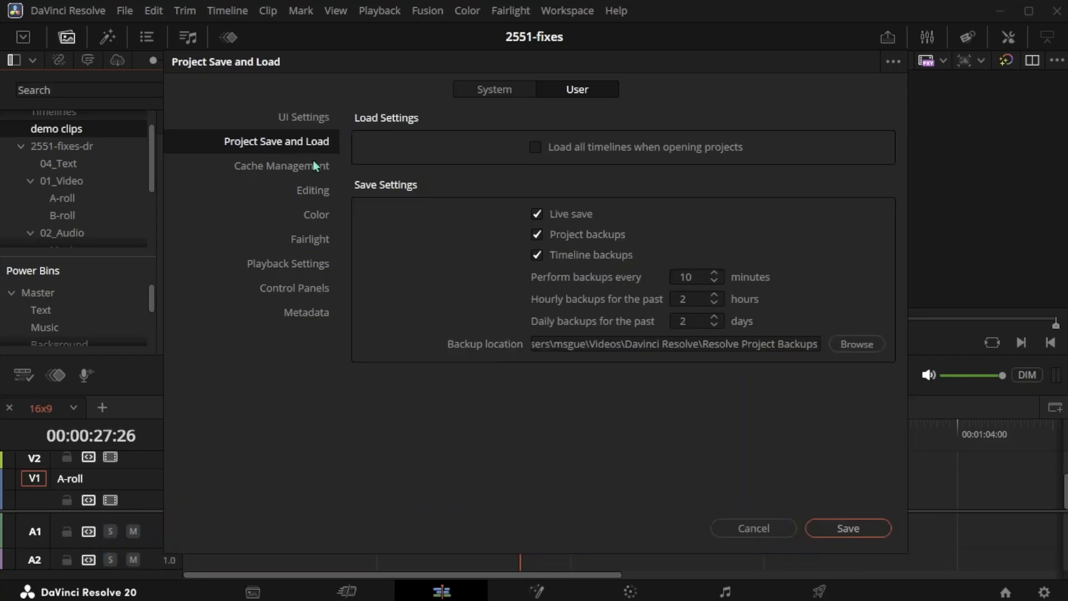
mouse_move(571, 209)
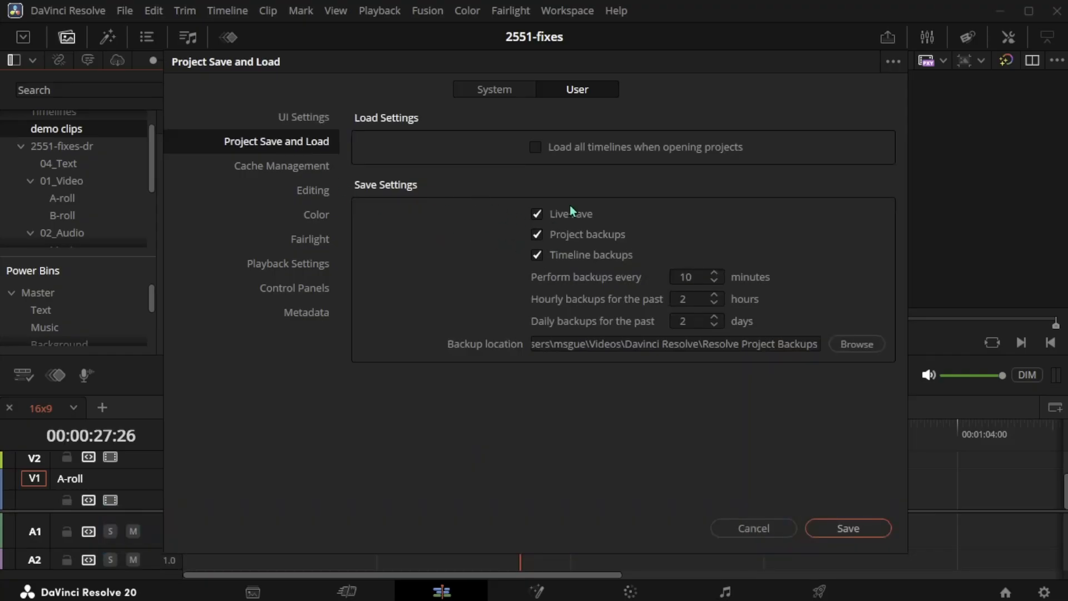
mouse_move(585, 235)
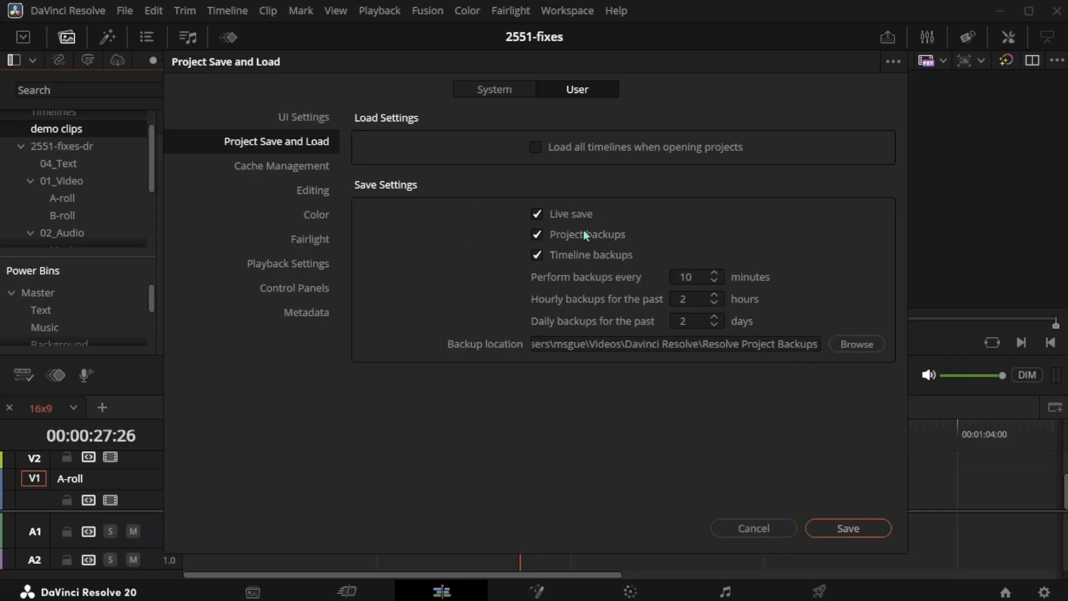
mouse_move(576, 262)
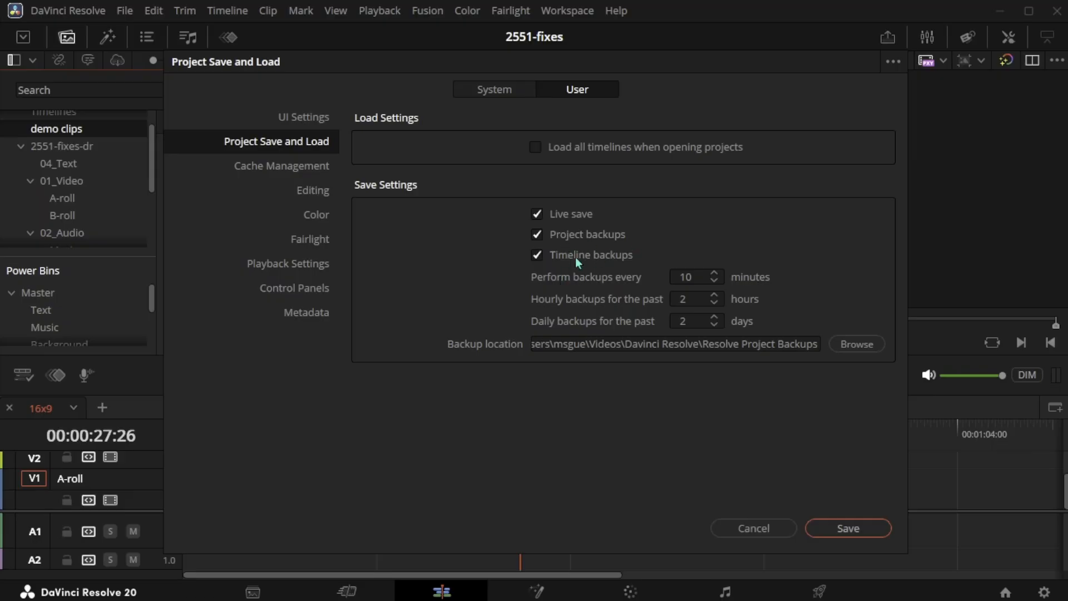
mouse_move(597, 288)
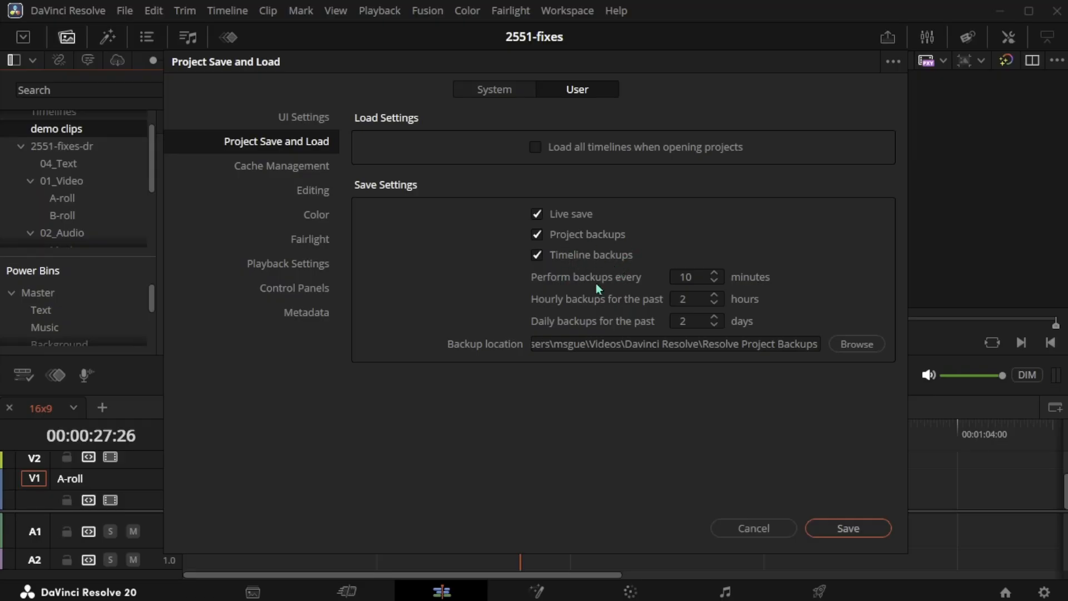
mouse_move(754, 528)
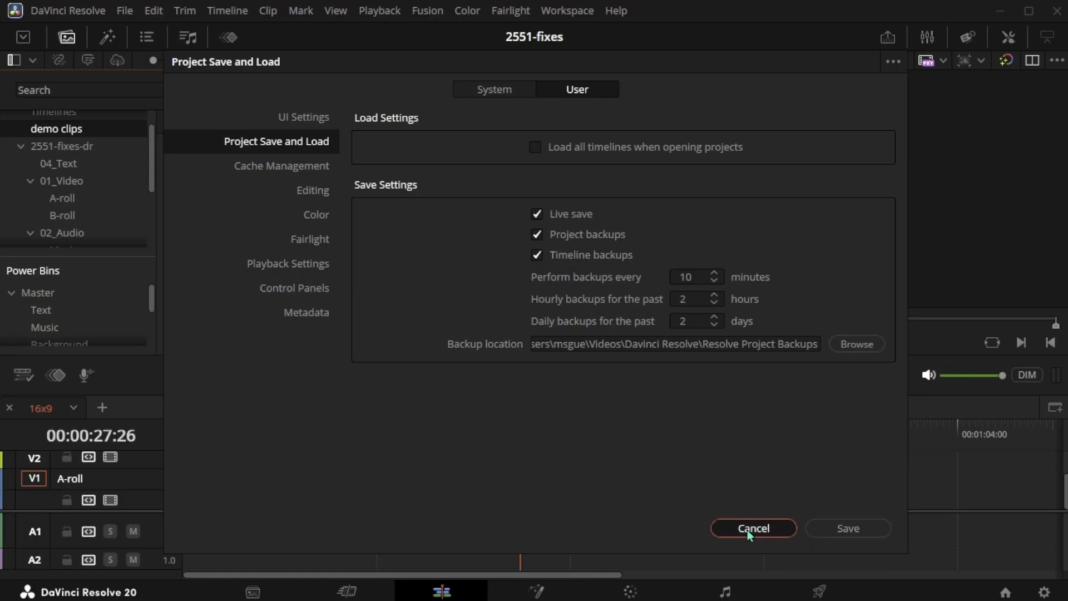
- Cancel out of Preferences, leaving live save and backups as already enabled
click(753, 528)
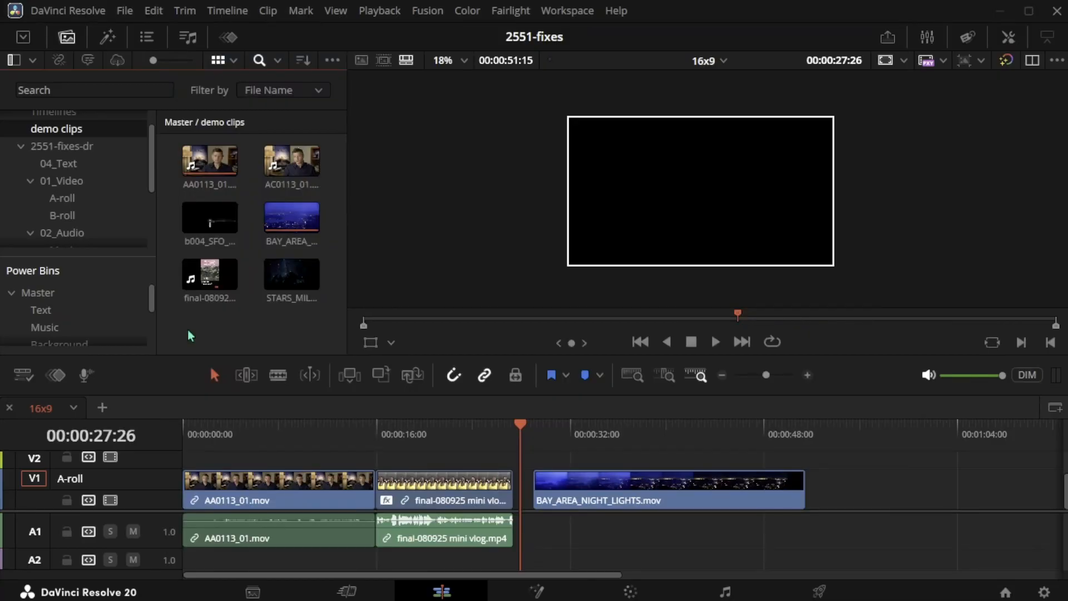